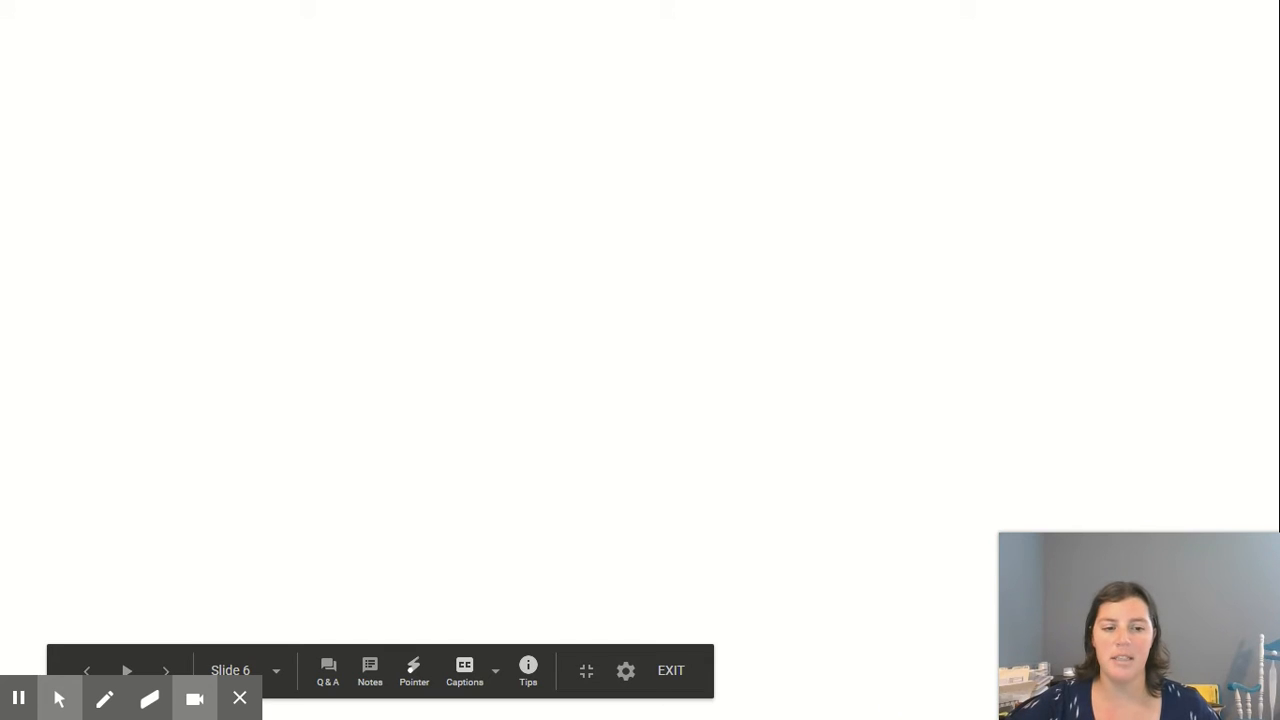
mouse_move(847, 698)
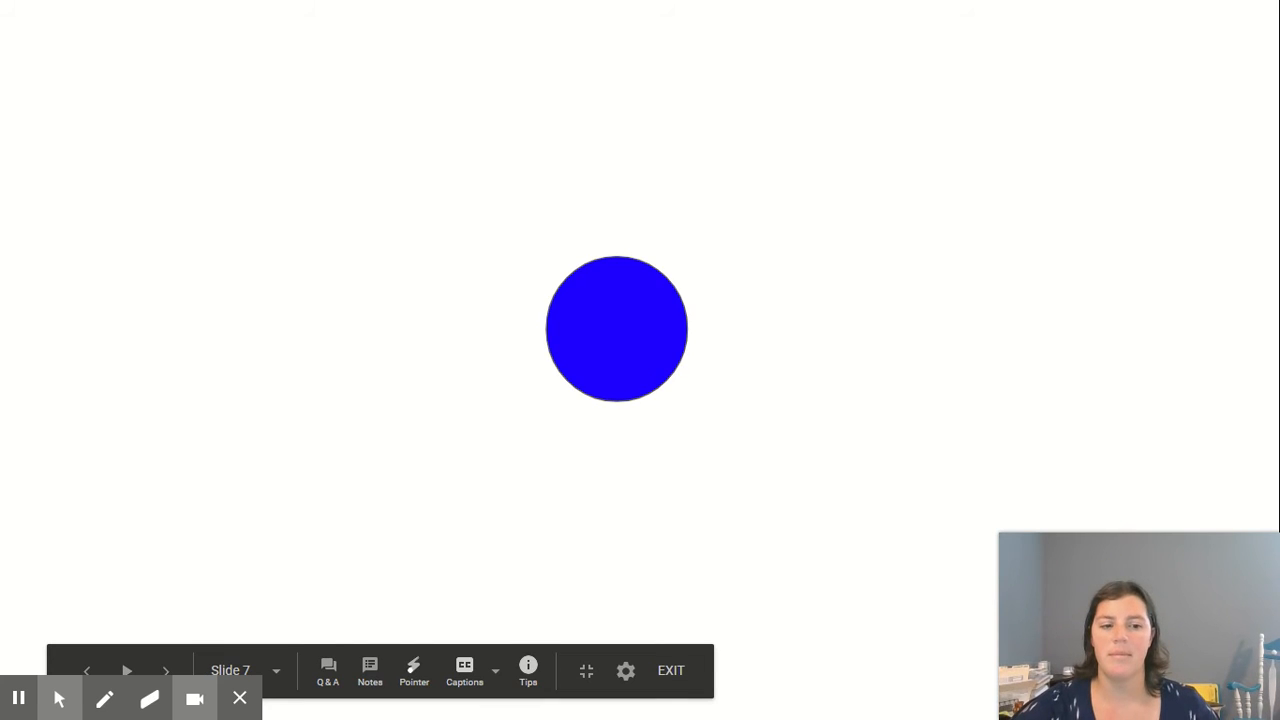
Advance the presentation past the one-blue-dot slide 7 to blank slide 8
click(127, 670)
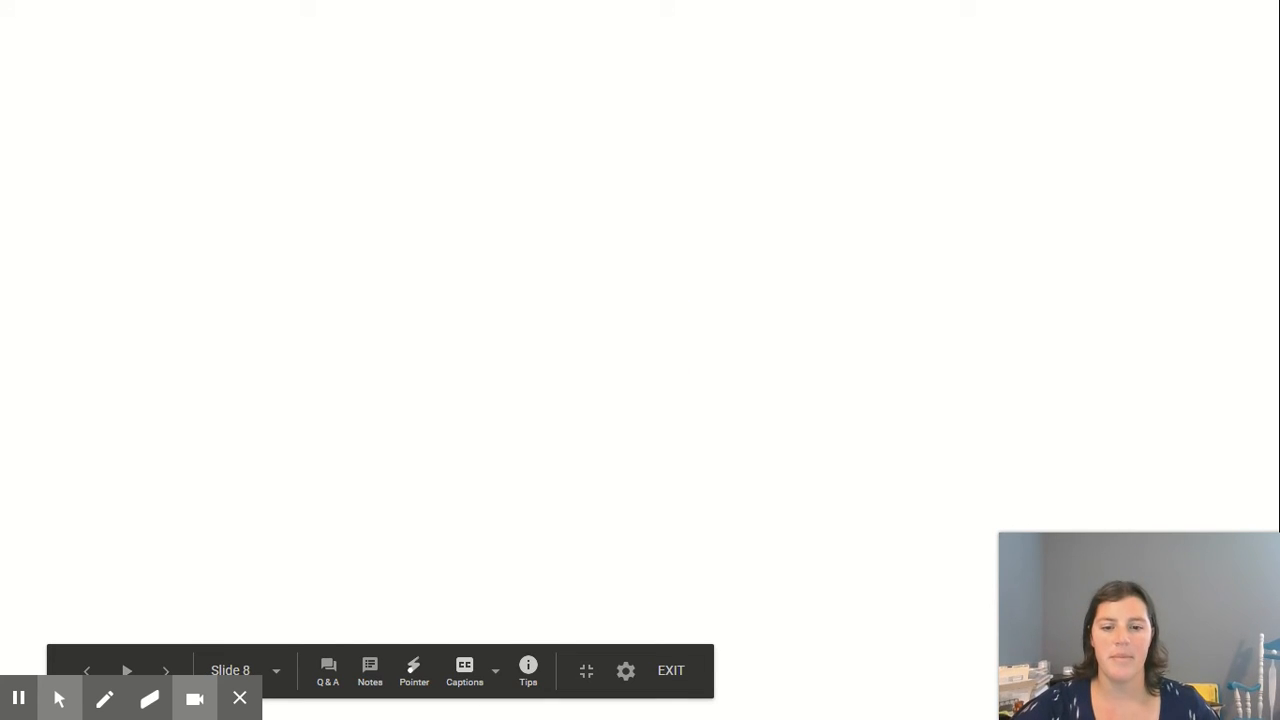